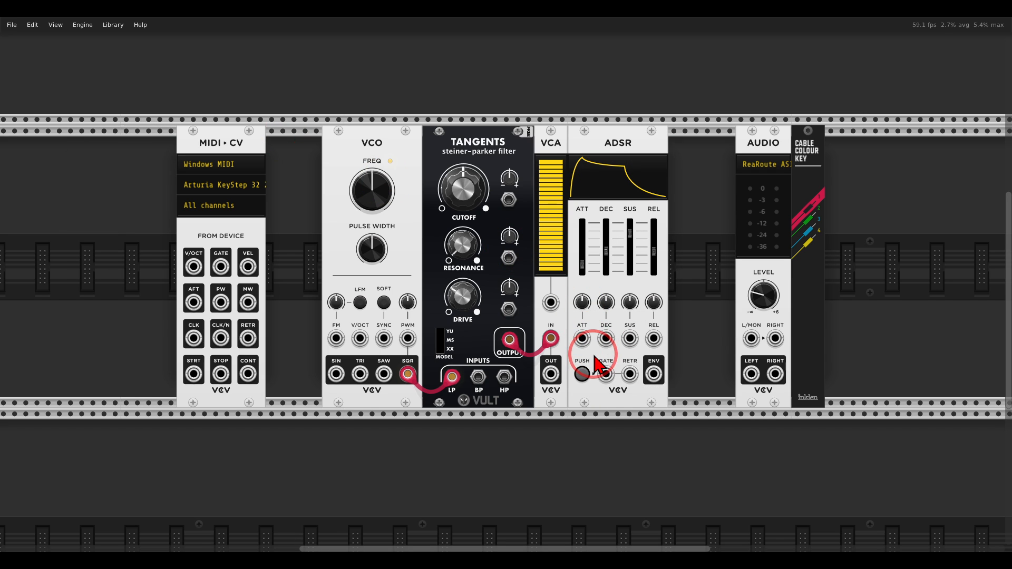
# - Cable the ADSR envelope output into the VCA's level CV input
pyautogui.moveTo(653, 374); pyautogui.dragTo(551, 303)
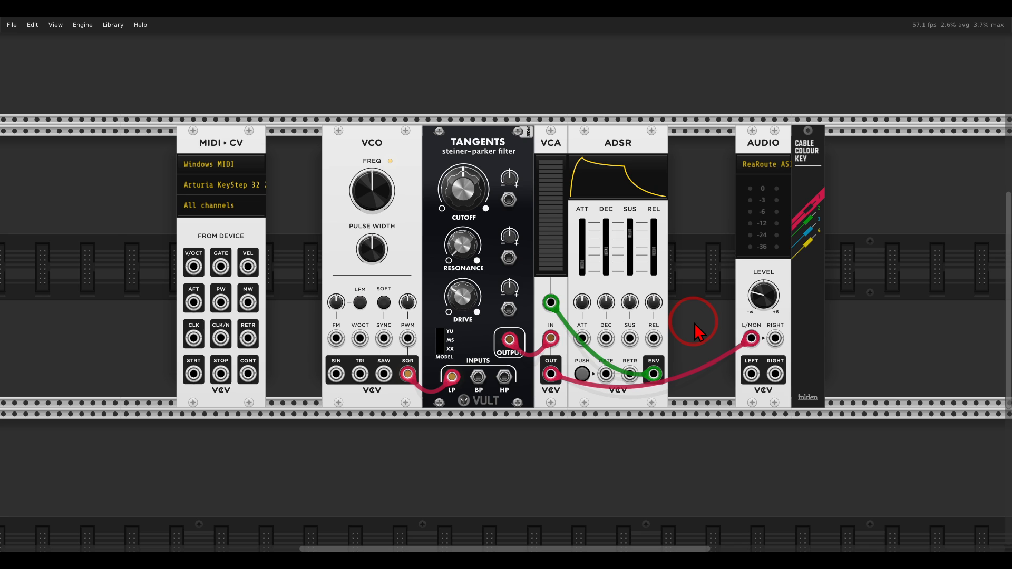
pyautogui.moveTo(329, 290)
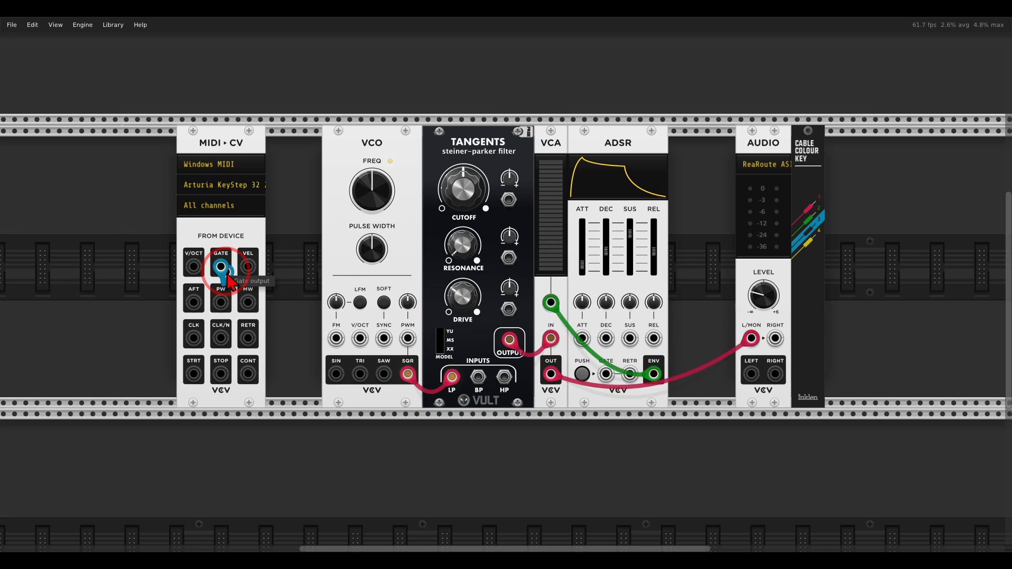
# - Patch MIDI-CV GATE into the ADSR gate and MIDI-CV V/OCT into the VCO's V/OCT
pyautogui.moveTo(221, 265); pyautogui.dragTo(625, 438)
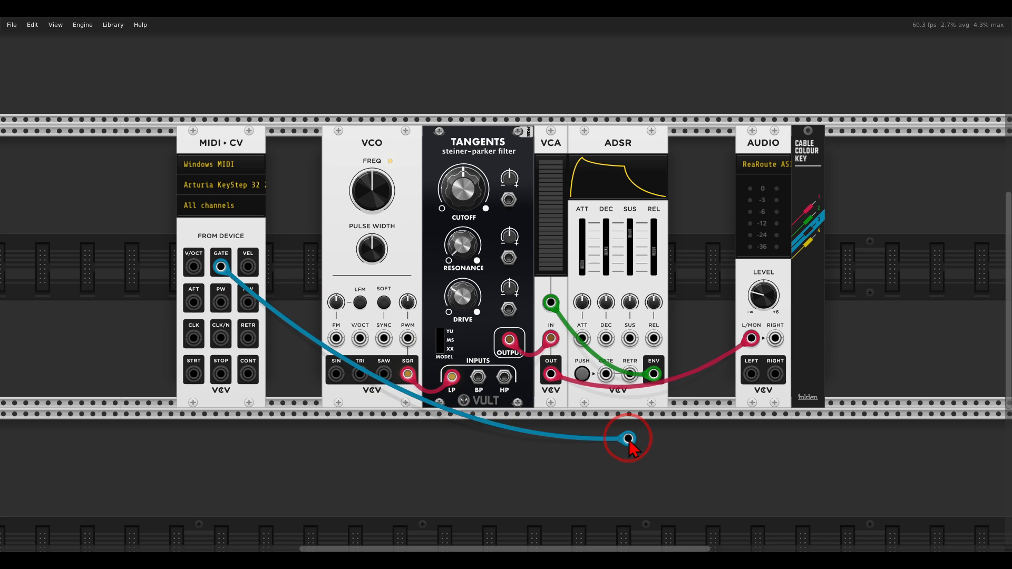
pyautogui.moveTo(626, 439); pyautogui.dragTo(607, 374)
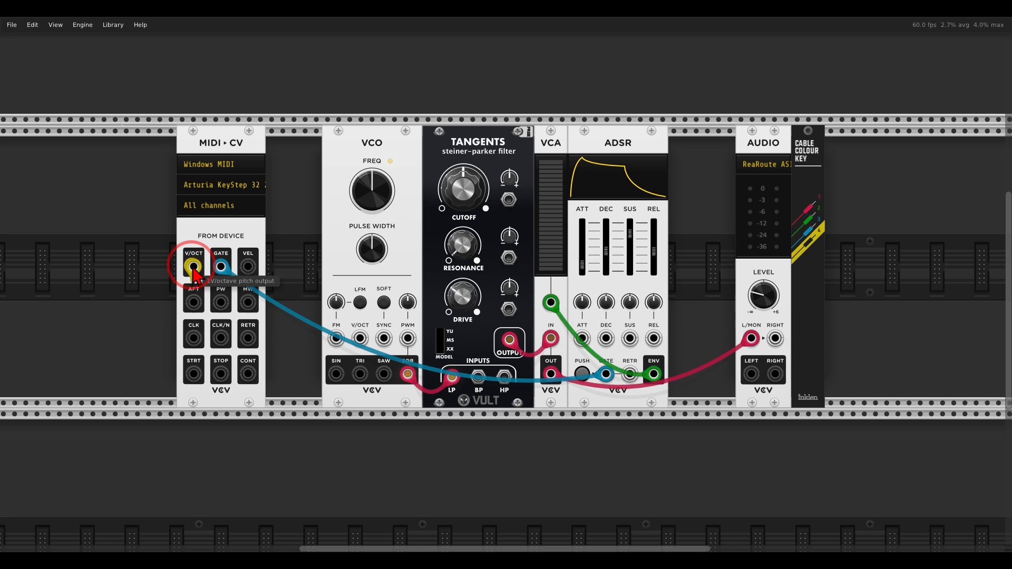
pyautogui.moveTo(192, 266); pyautogui.dragTo(360, 339)
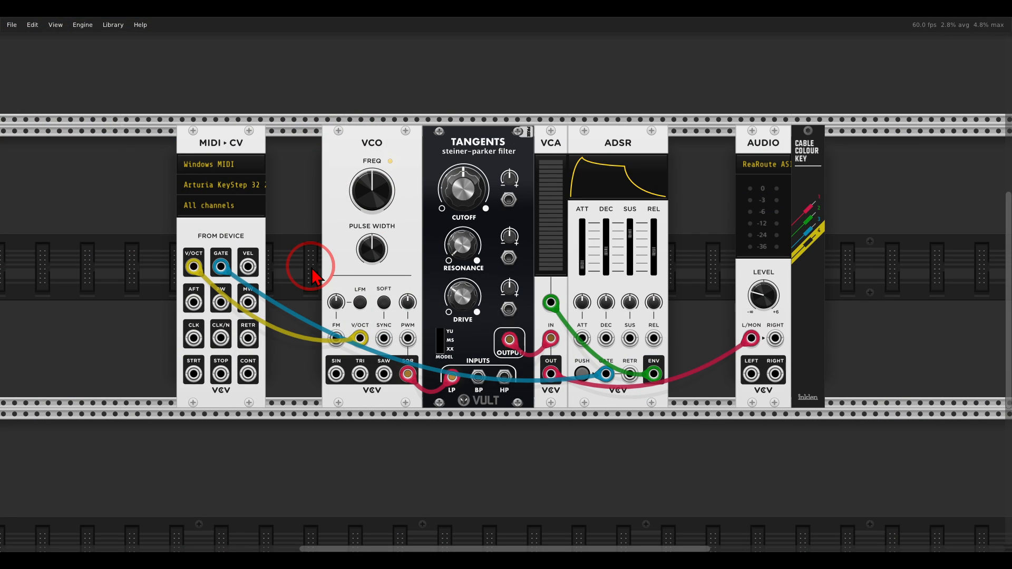
pyautogui.moveTo(358, 242)
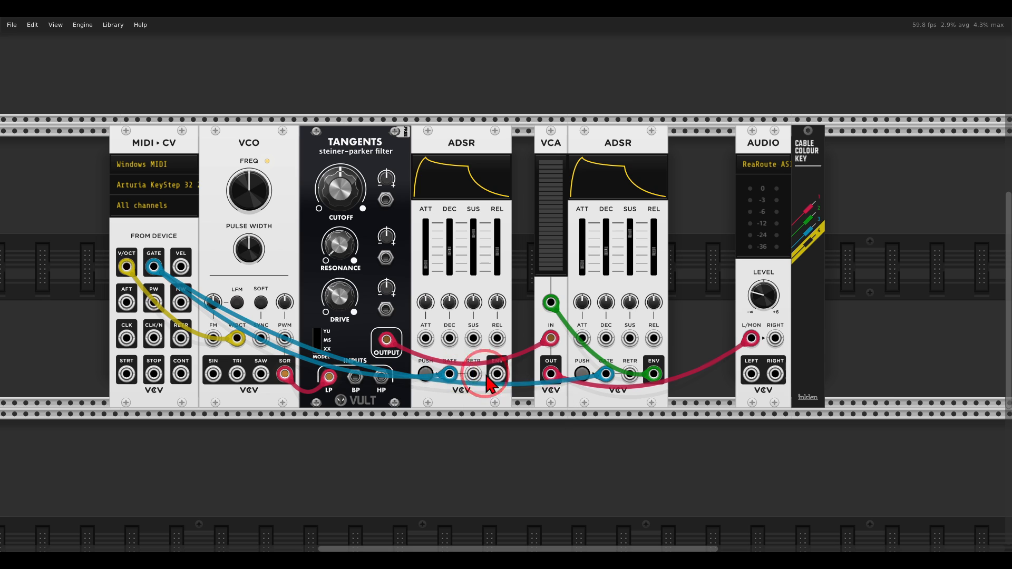
# - Cable the second ADSR's ENV output into the Tangents cutoff CV input
pyautogui.moveTo(481, 374); pyautogui.dragTo(394, 213)
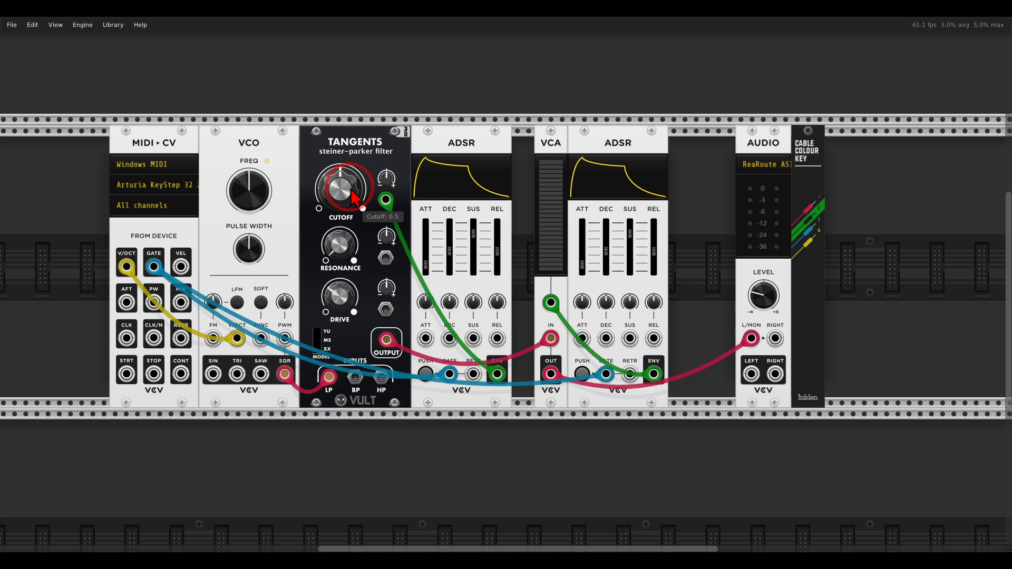
# - Set Tangents cutoff near 0.4 with slight modulation; filter ADSR: short attack and decay, ~42% sustain
pyautogui.moveTo(342, 190); pyautogui.dragTo(349, 187)
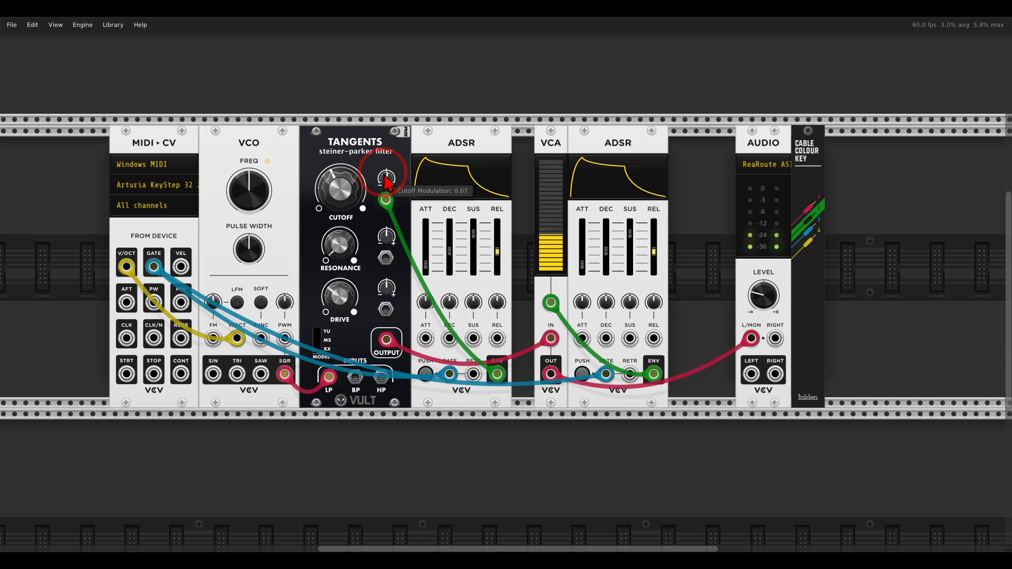
pyautogui.moveTo(386, 178); pyautogui.dragTo(388, 171)
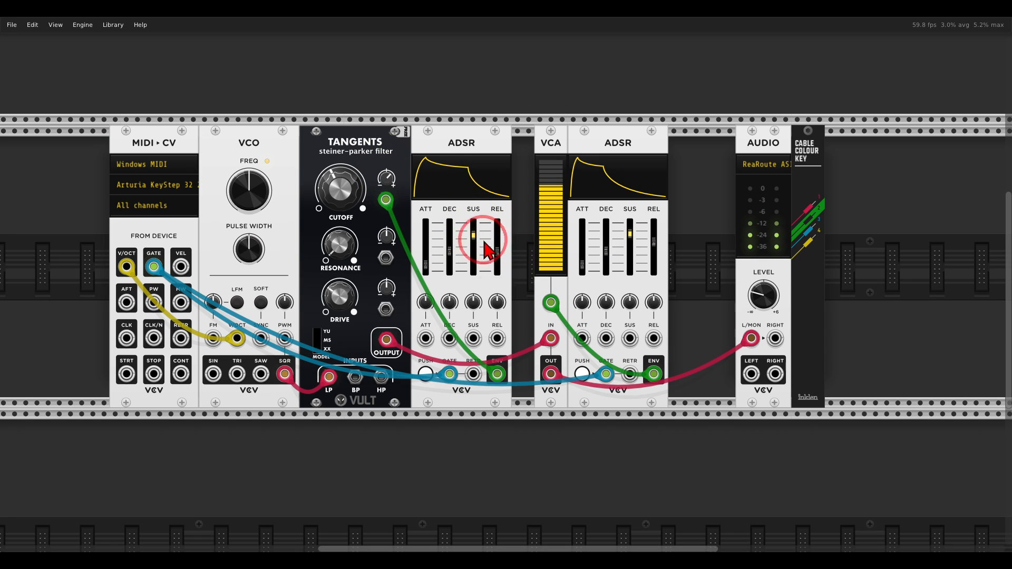
pyautogui.moveTo(475, 232); pyautogui.dragTo(475, 264)
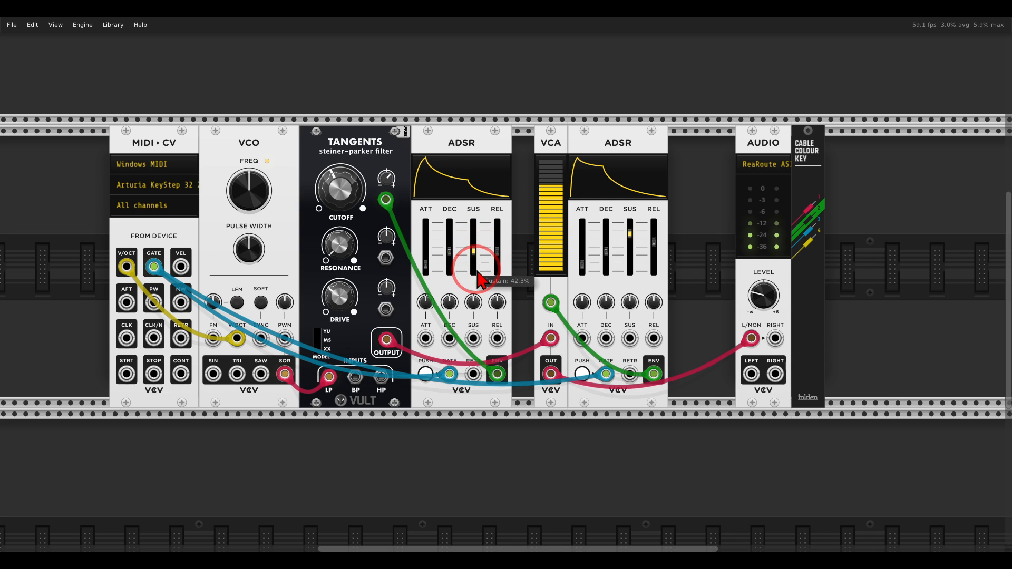
pyautogui.moveTo(473, 264); pyautogui.dragTo(474, 271)
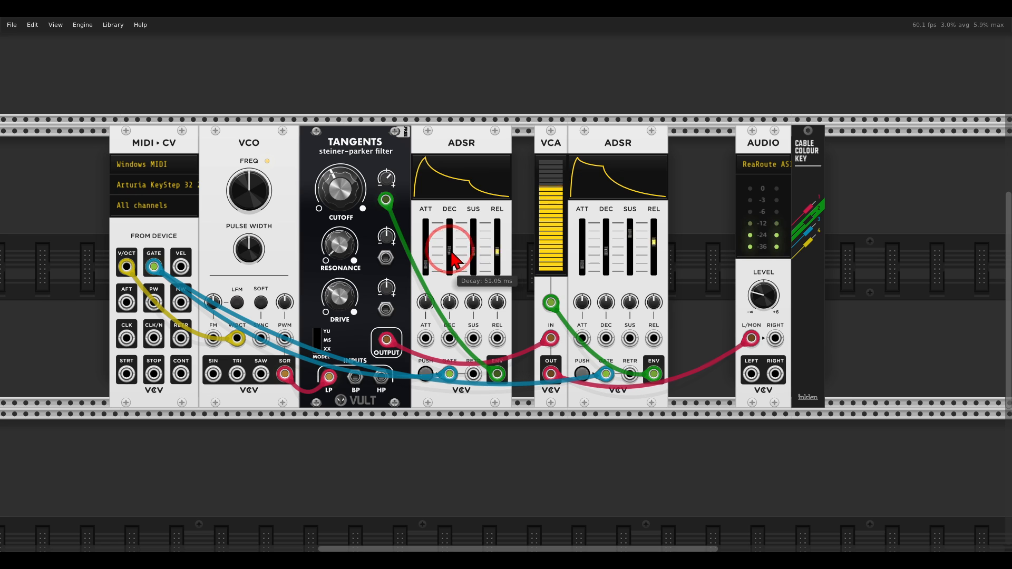
pyautogui.moveTo(426, 264); pyautogui.dragTo(425, 249)
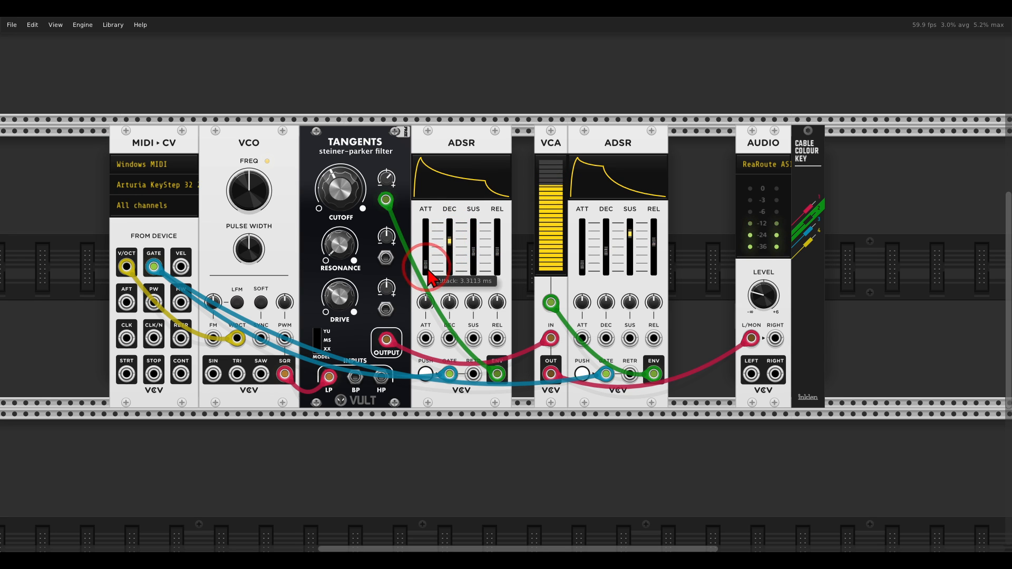
pyautogui.moveTo(449, 271); pyautogui.dragTo(449, 239)
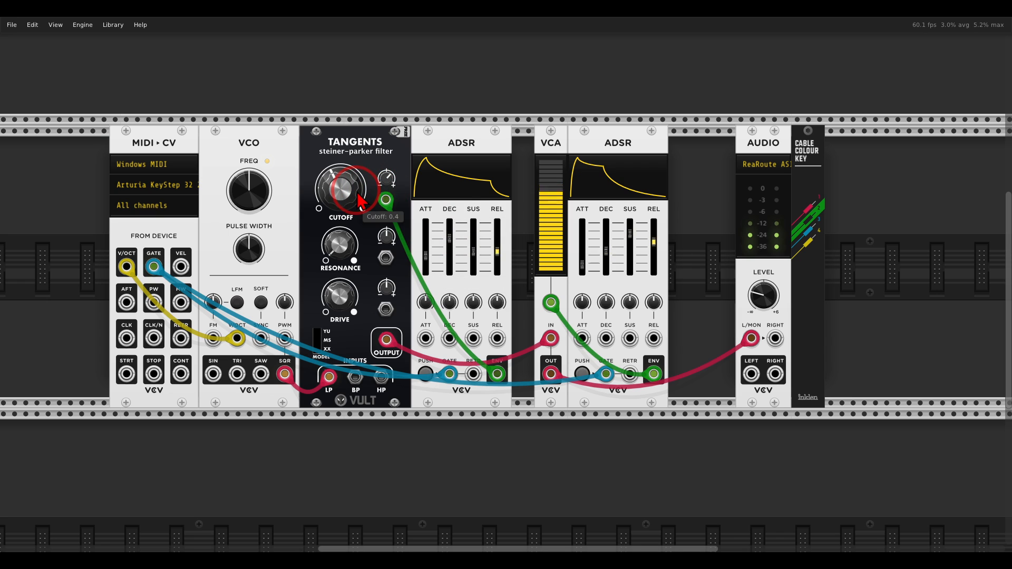
pyautogui.moveTo(340, 190); pyautogui.dragTo(340, 193)
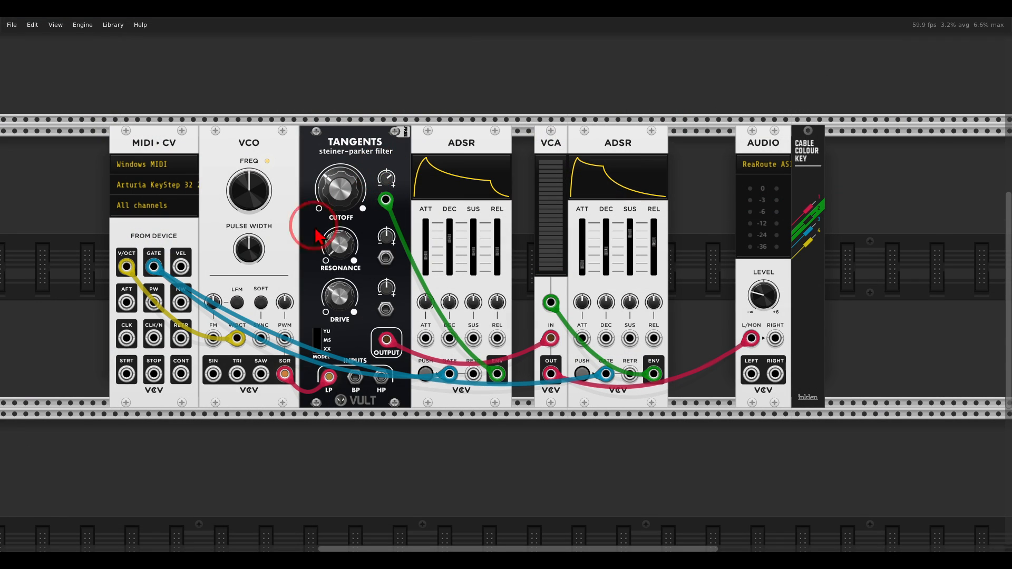
pyautogui.moveTo(181, 349)
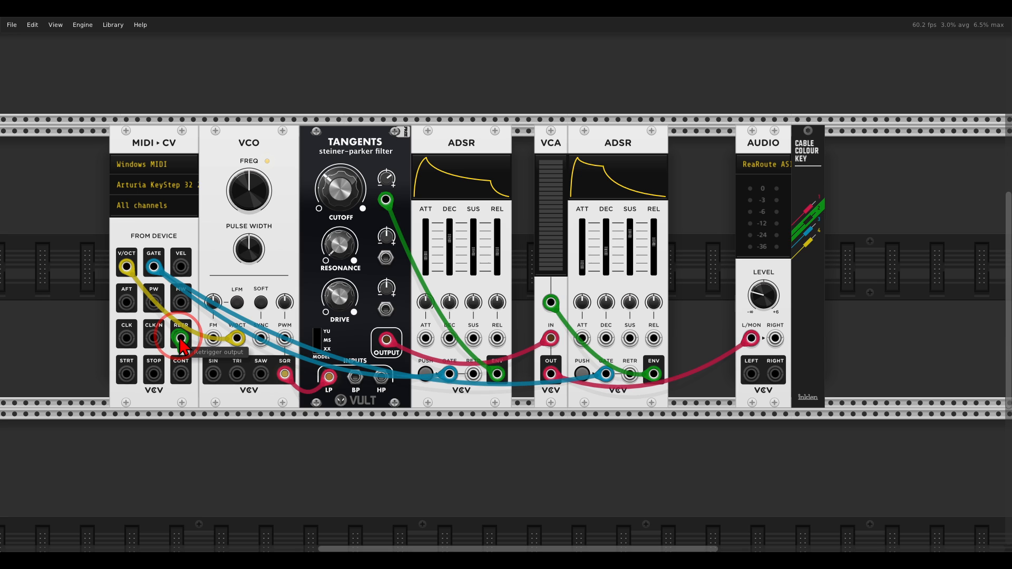
# - Cable MIDI-CV RETR to the filter envelope's RETR input
pyautogui.moveTo(181, 340); pyautogui.dragTo(475, 375)
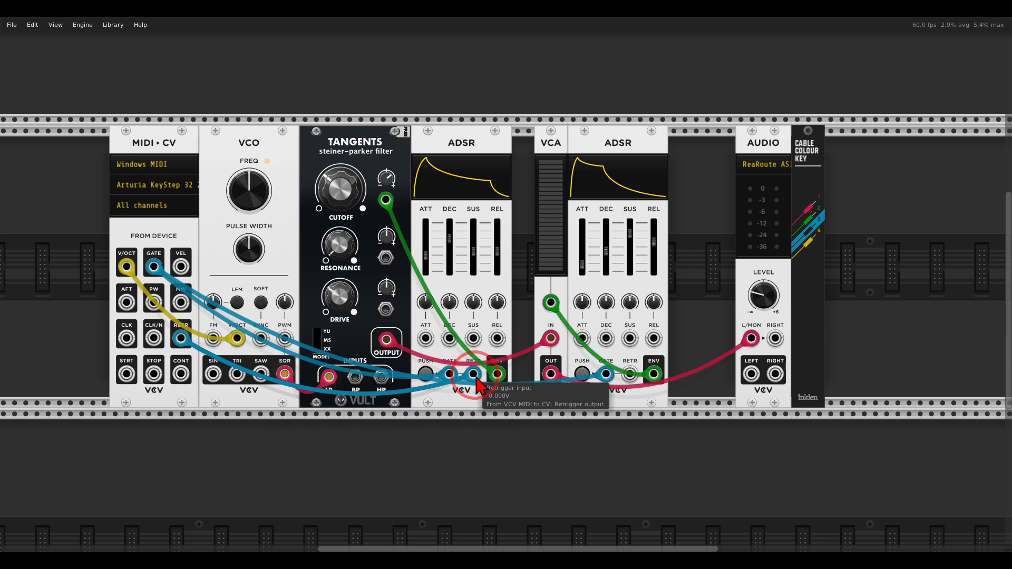
pyautogui.moveTo(471, 374); pyautogui.dragTo(653, 375)
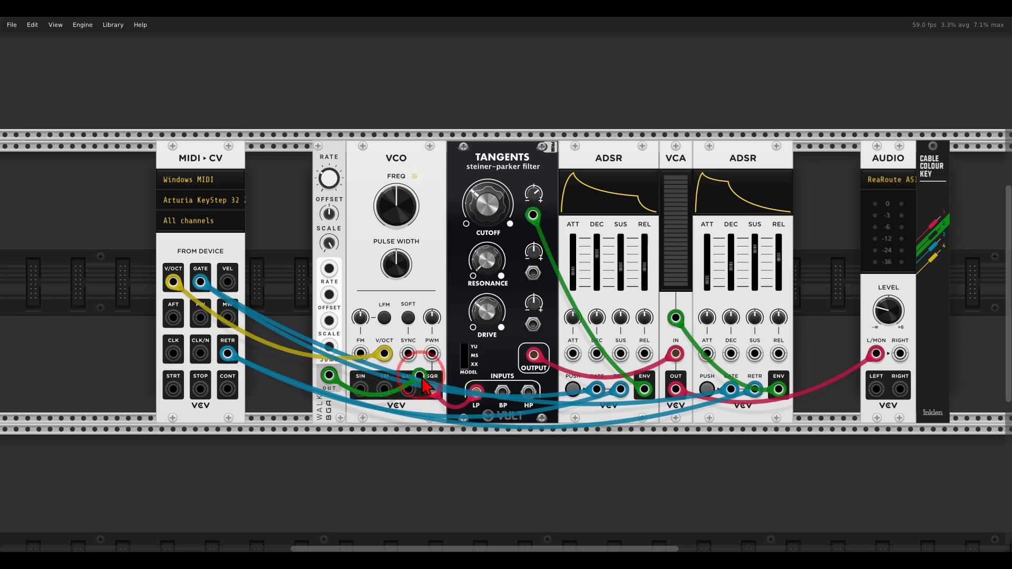
pyautogui.moveTo(431, 354)
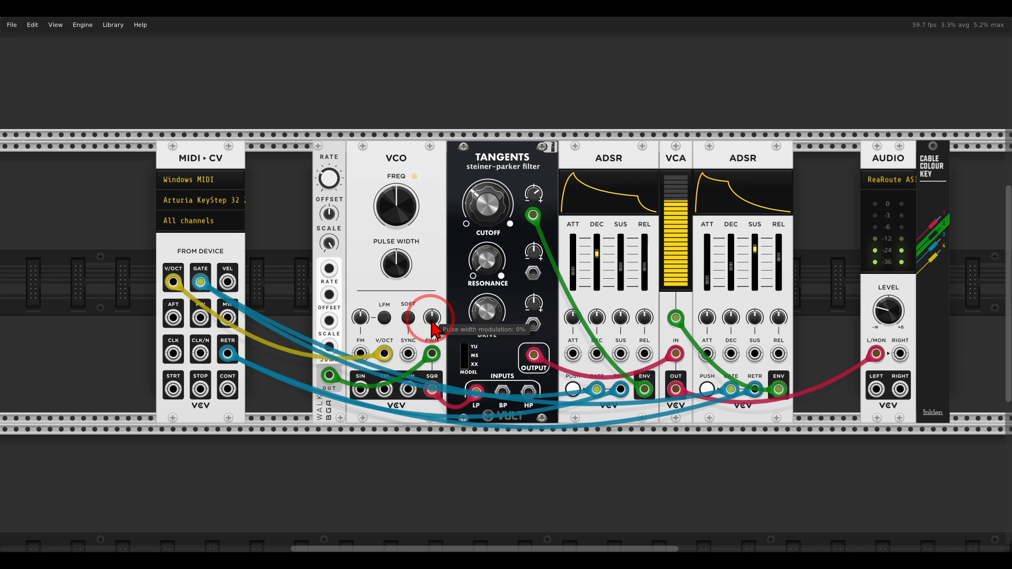
# - Turn the VCO's PWM attenuator clockwise to deepen the Walk module's modulation
pyautogui.moveTo(432, 325); pyautogui.dragTo(432, 294)
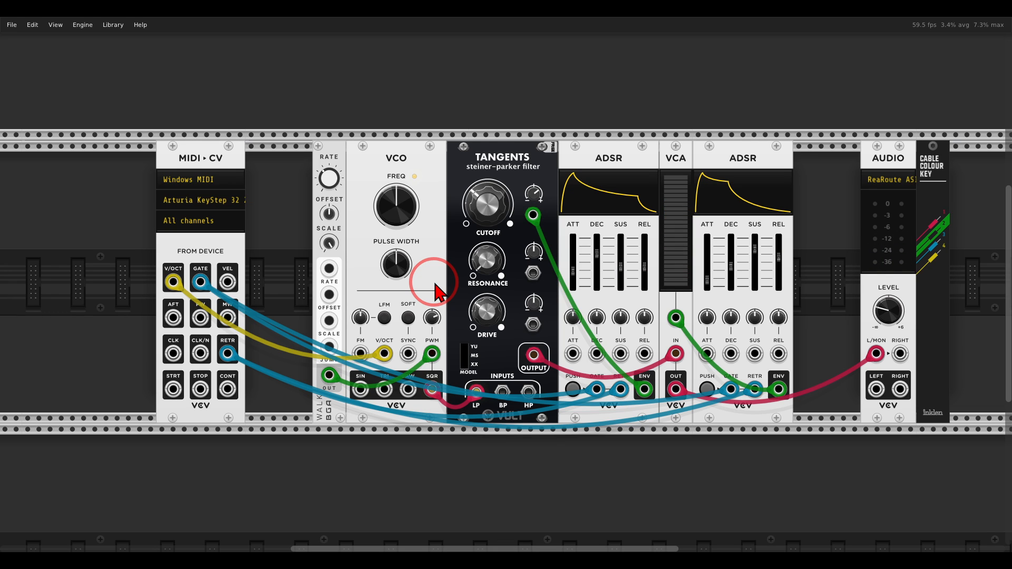
pyautogui.moveTo(445, 152)
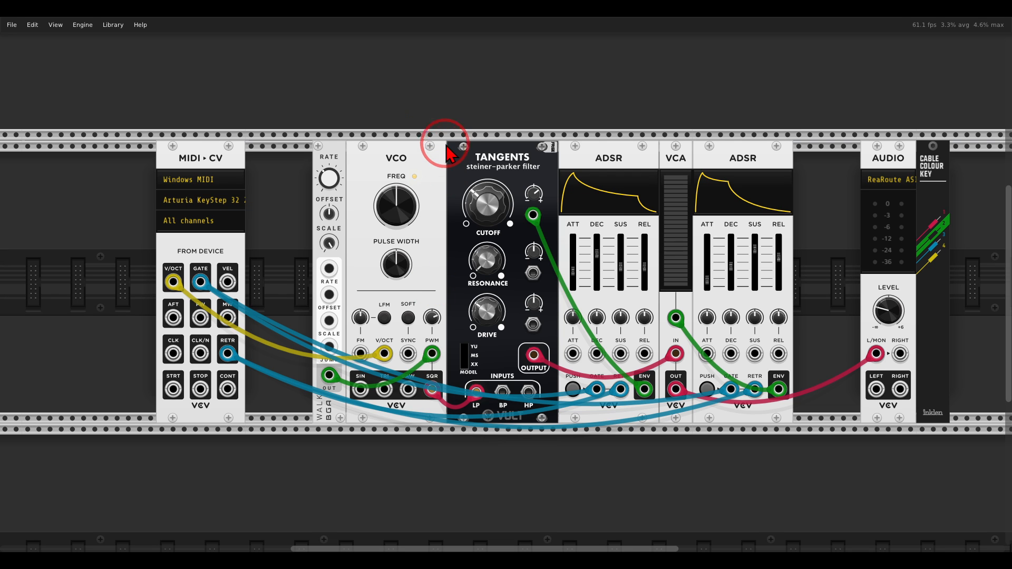
pyautogui.moveTo(800, 184)
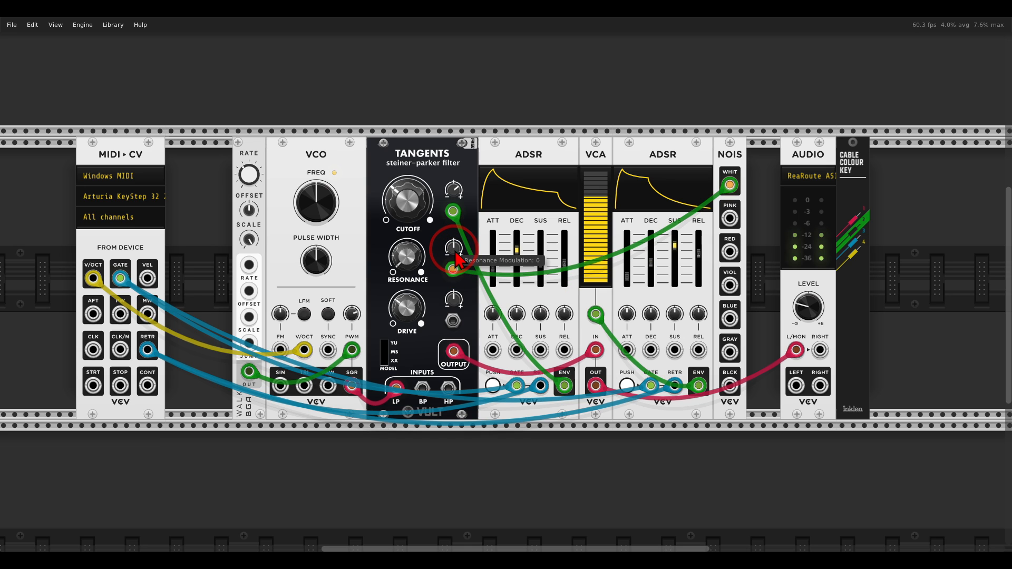
# - Set Tangents' resonance modulation knob to a small amount of white-noise modulation
pyautogui.moveTo(454, 265); pyautogui.dragTo(454, 248)
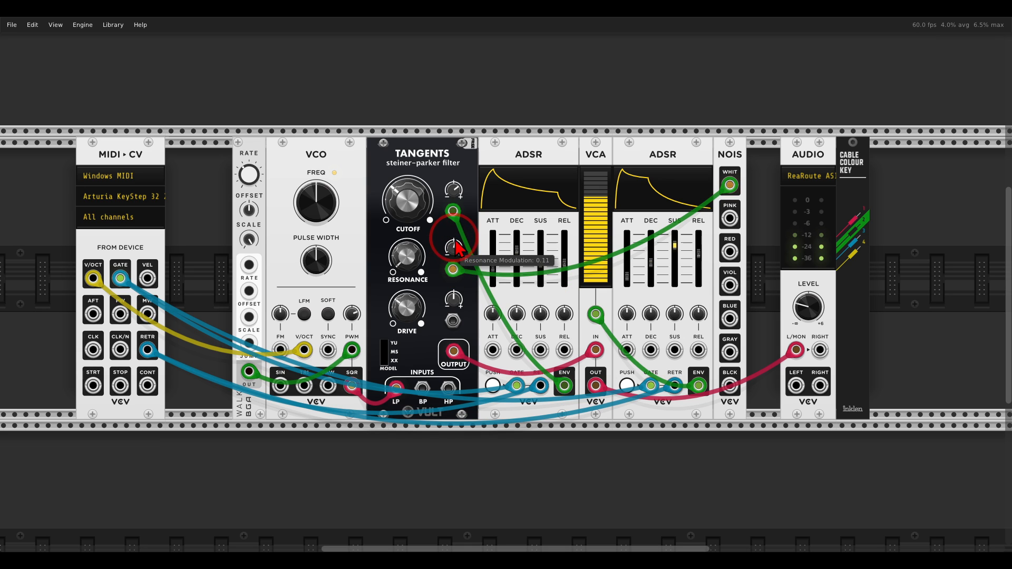
pyautogui.moveTo(453, 247); pyautogui.dragTo(455, 246)
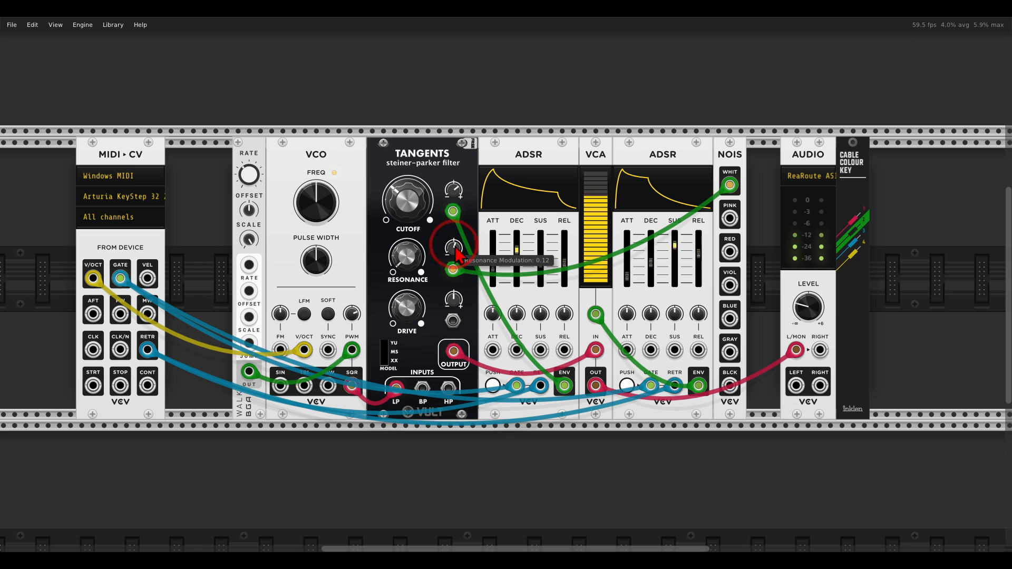
pyautogui.moveTo(454, 252); pyautogui.dragTo(454, 258)
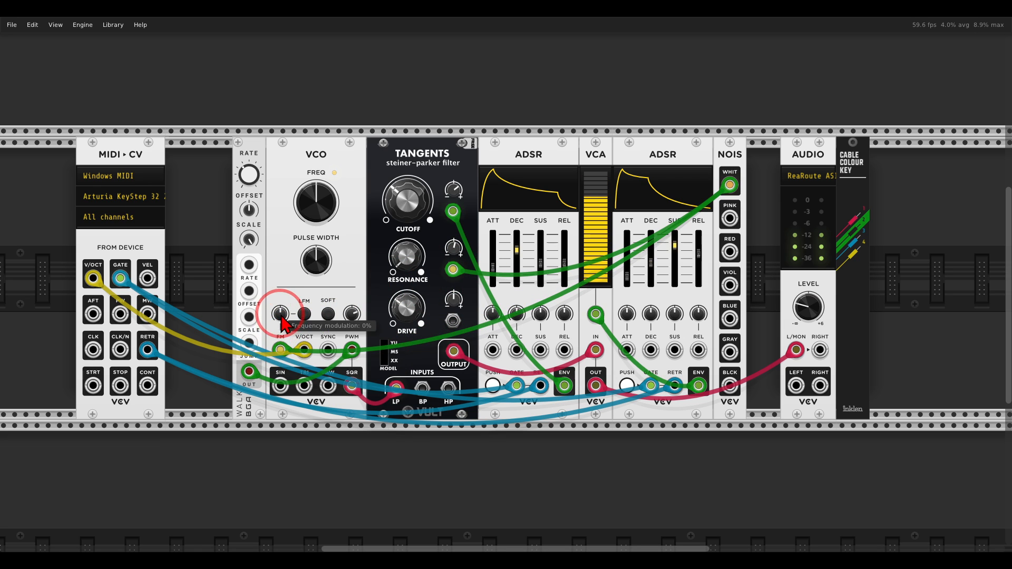
# - Adjust the VCO's FM attenuator knob until FM sits at about 3%
pyautogui.moveTo(280, 313); pyautogui.dragTo(280, 303)
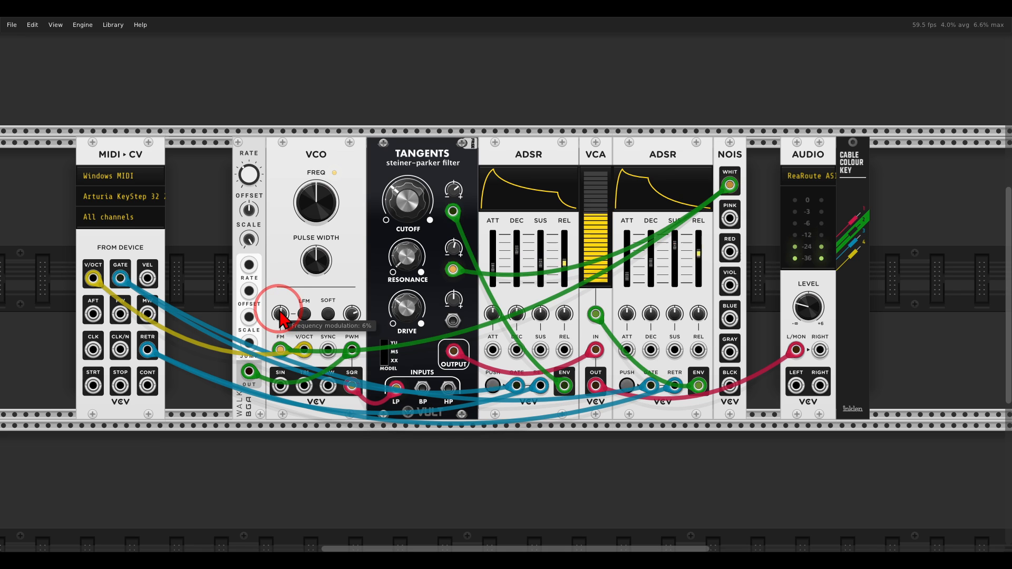
pyautogui.moveTo(282, 316); pyautogui.dragTo(282, 322)
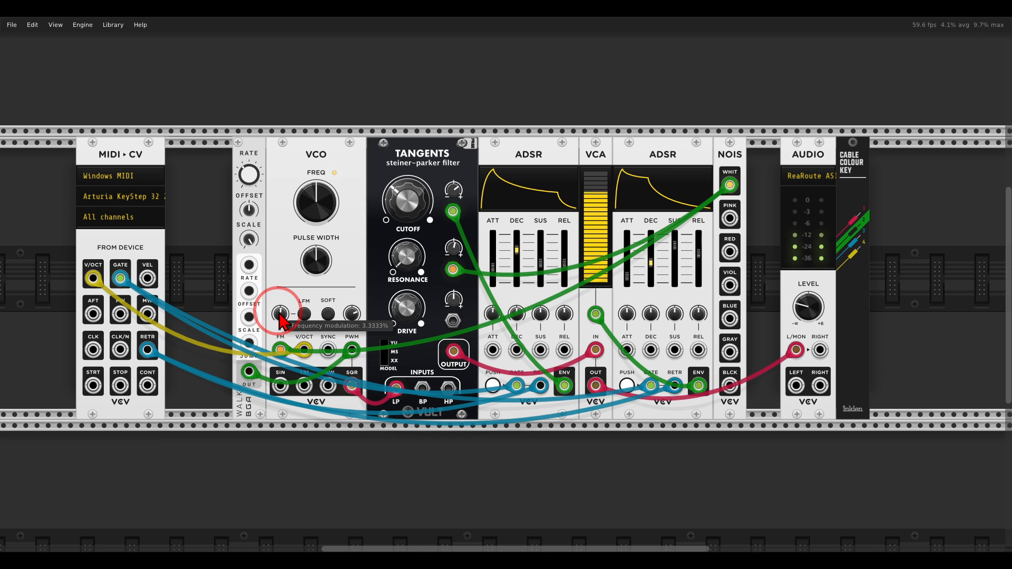
pyautogui.moveTo(280, 314); pyautogui.dragTo(280, 329)
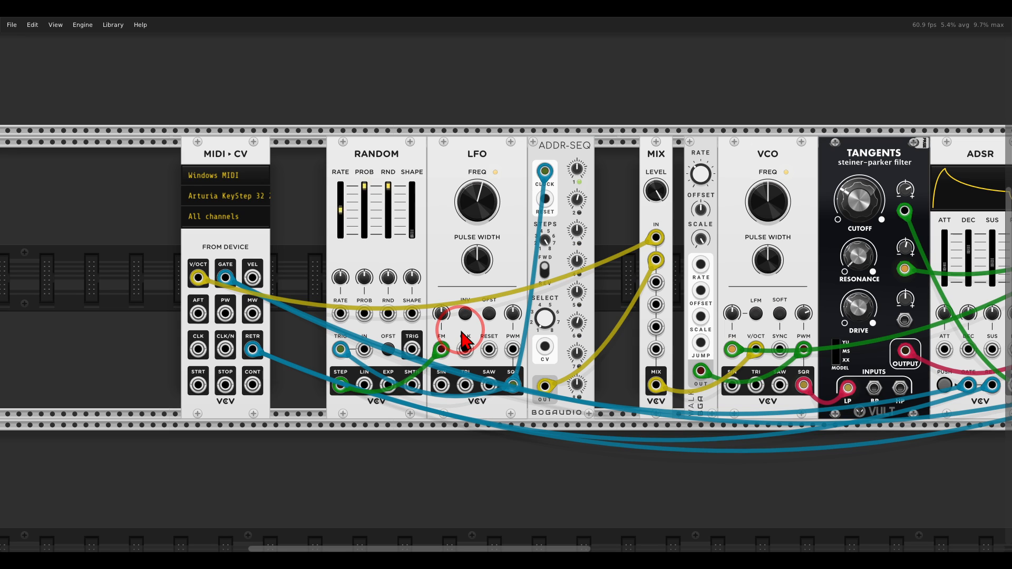
pyautogui.moveTo(442, 317)
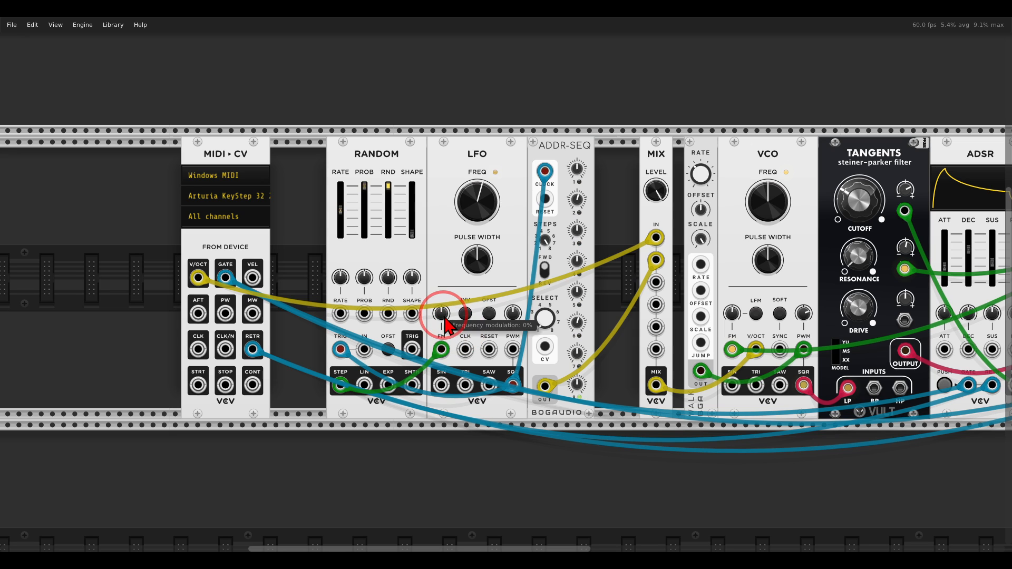
# - Raise the LFO's FM attenuator to about 11%
pyautogui.moveTo(443, 319); pyautogui.dragTo(443, 310)
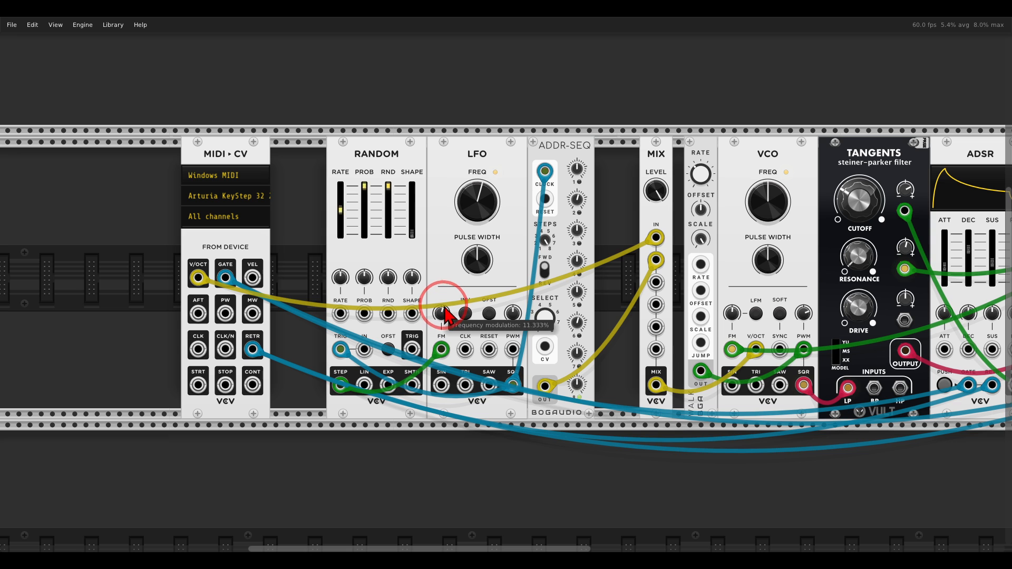
pyautogui.moveTo(445, 316); pyautogui.dragTo(449, 297)
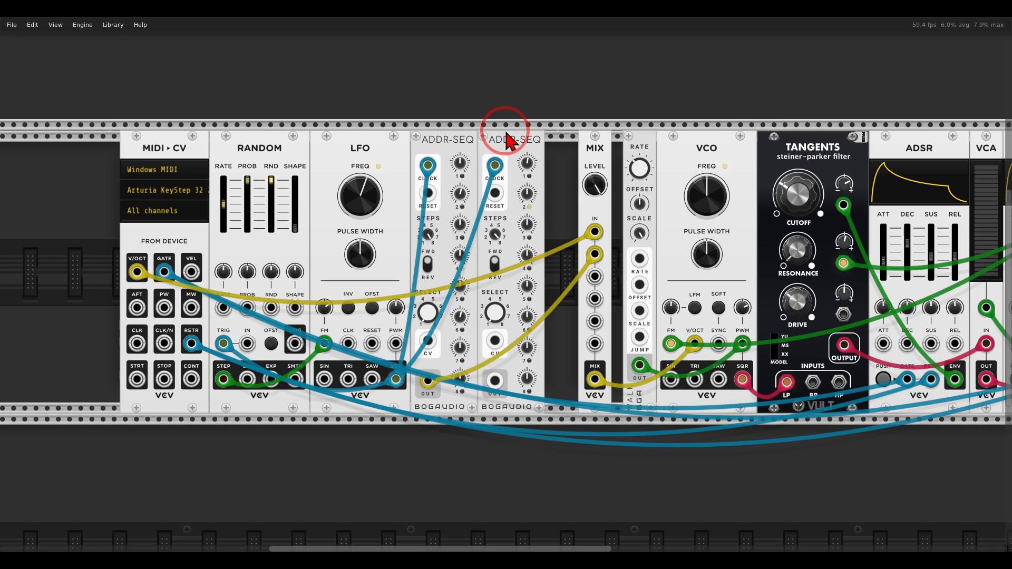
pyautogui.moveTo(528, 288)
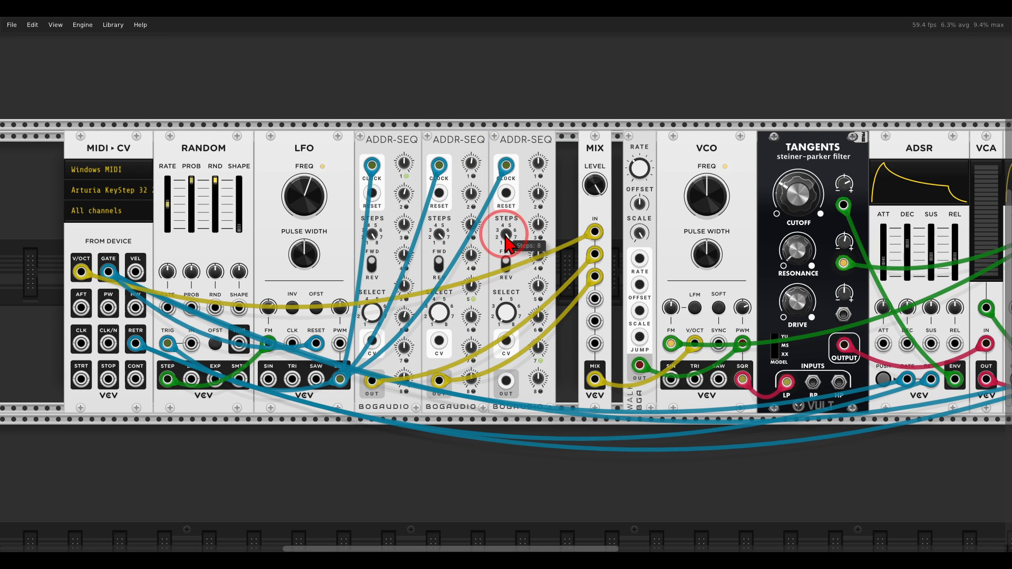
pyautogui.moveTo(513, 304)
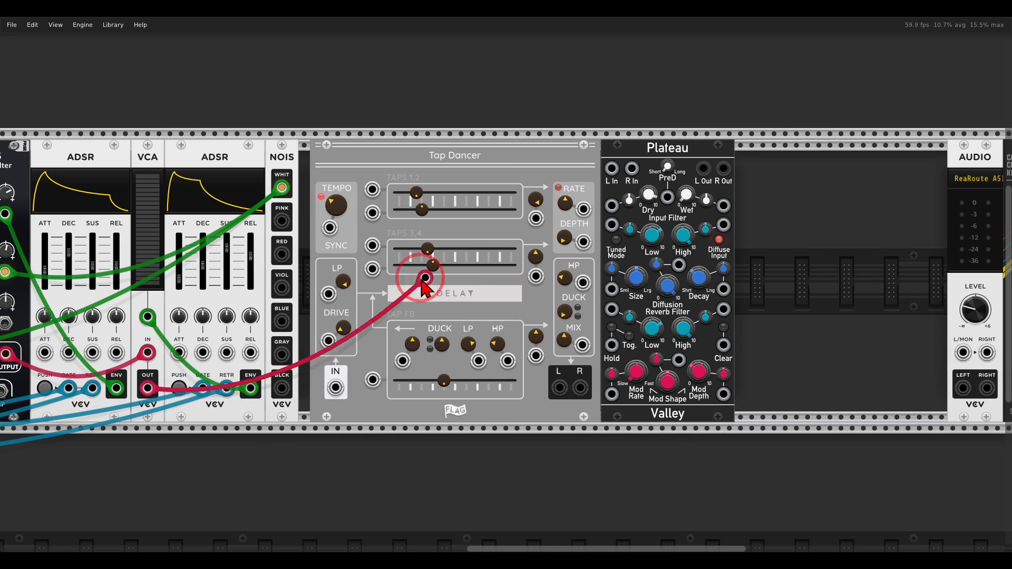
# - Cable the VCA output into Tap Dancer's input and drag another effects-chain cable
pyautogui.moveTo(423, 284); pyautogui.dragTo(559, 387)
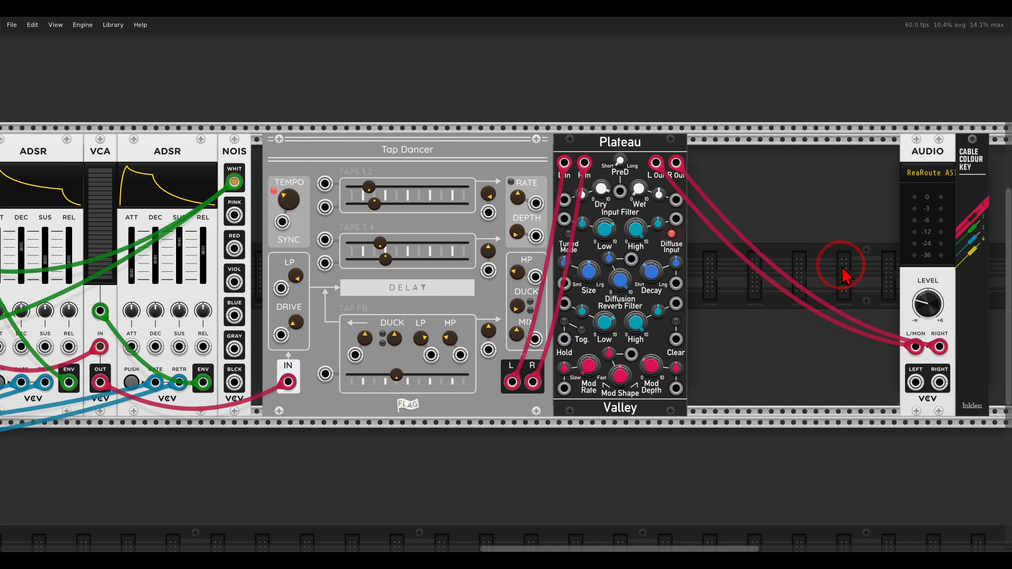
pyautogui.moveTo(845, 274); pyautogui.dragTo(594, 106)
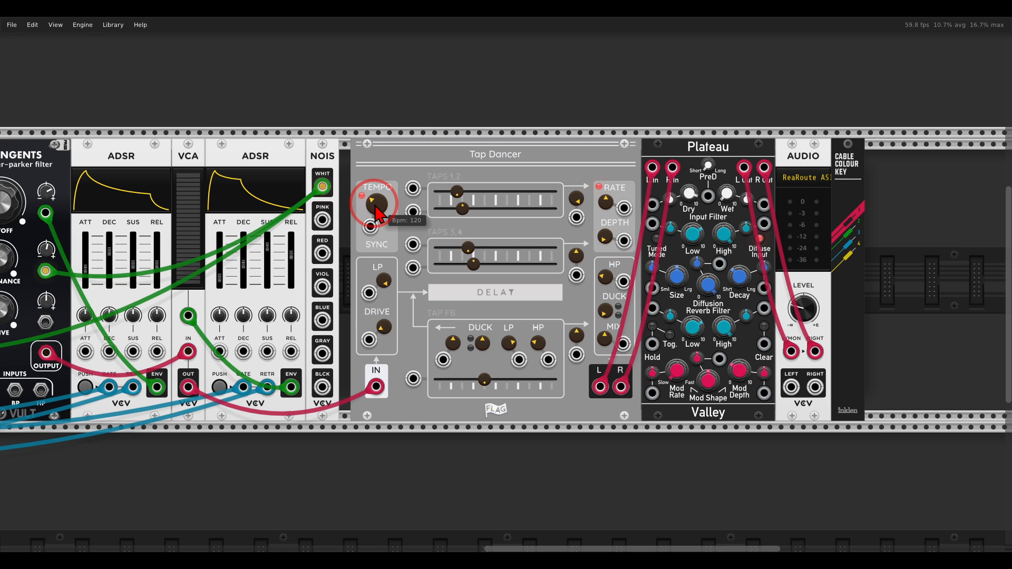
pyautogui.moveTo(413, 136)
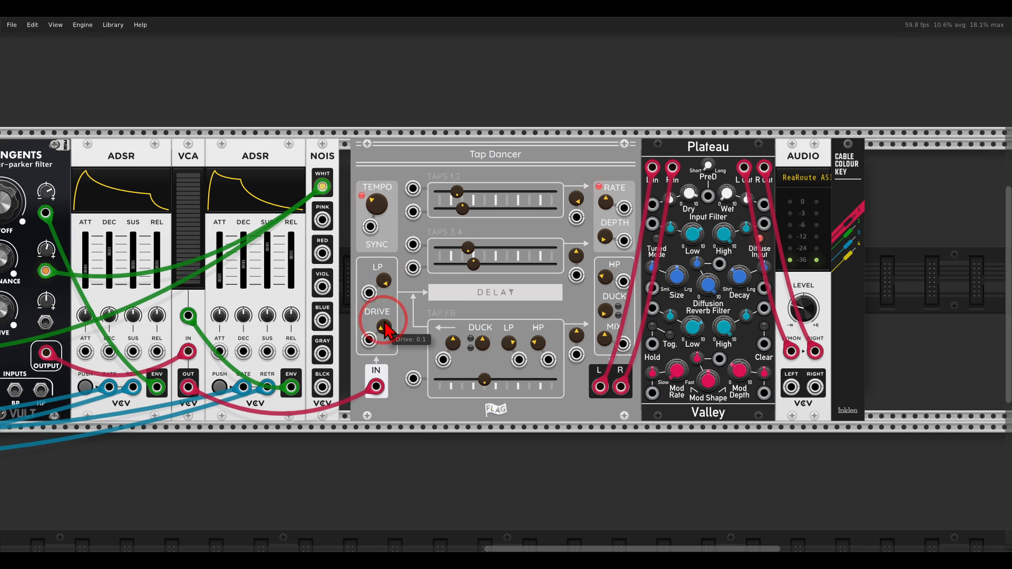
pyautogui.moveTo(376, 200)
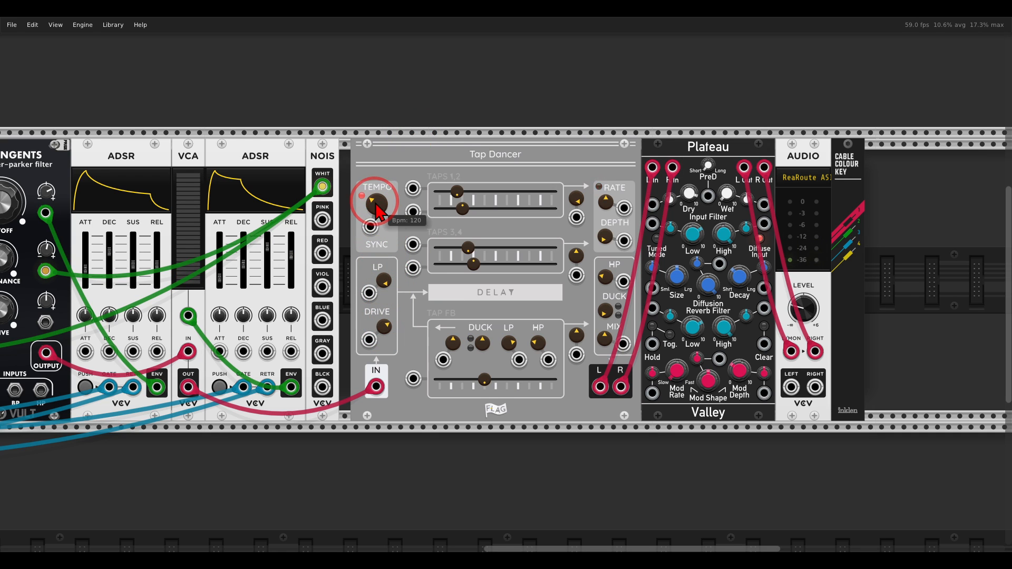
# - Raise the Tap Dancer tempo from 120 to about 153 BPM
pyautogui.moveTo(375, 206); pyautogui.dragTo(377, 174)
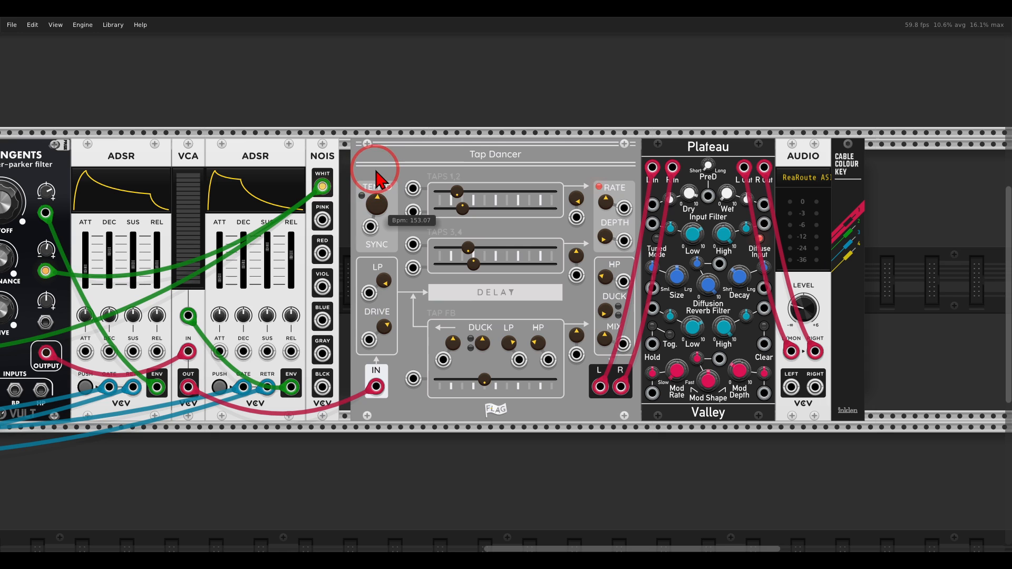
pyautogui.moveTo(597, 222)
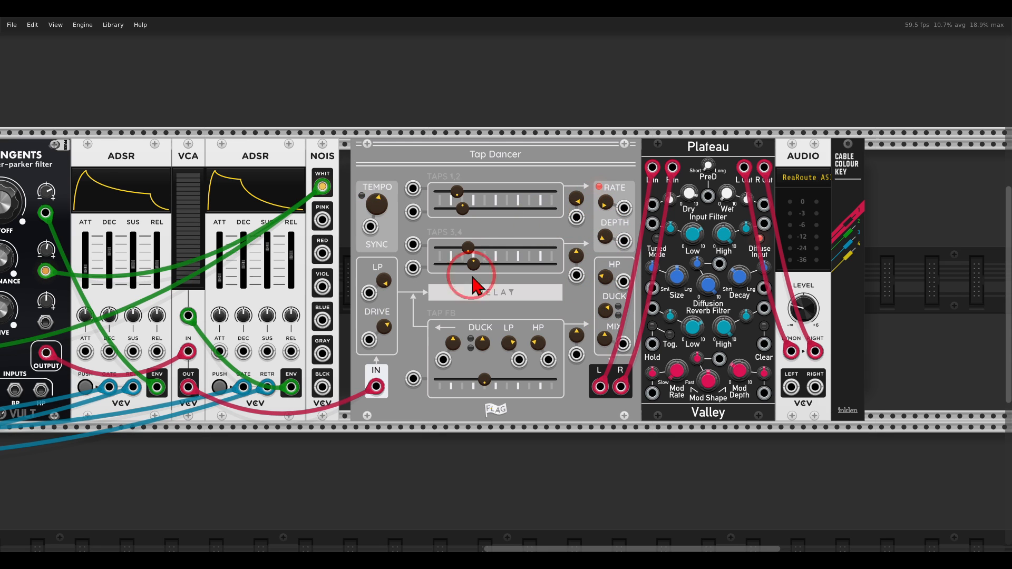
pyautogui.moveTo(452, 306)
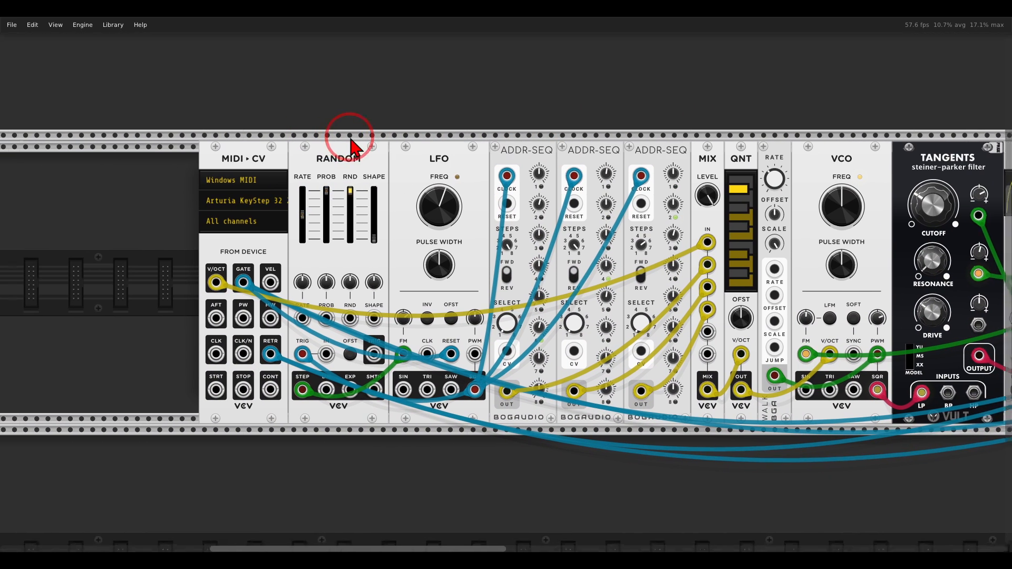
# - Scroll right and open the MIDI-CV module's context menu for polyphony options
pyautogui.hscroll(3)
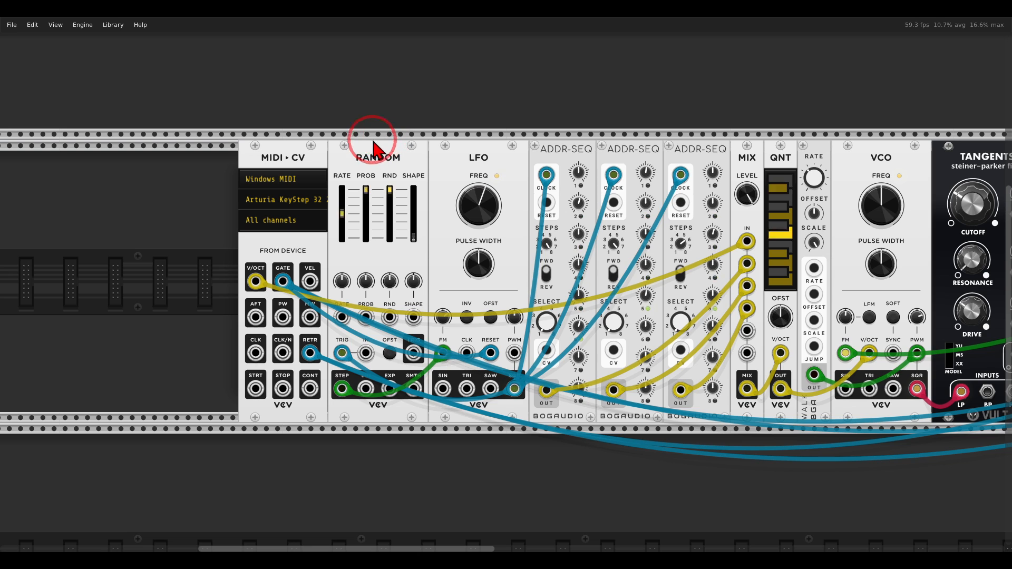
pyautogui.rightClick(274, 161)
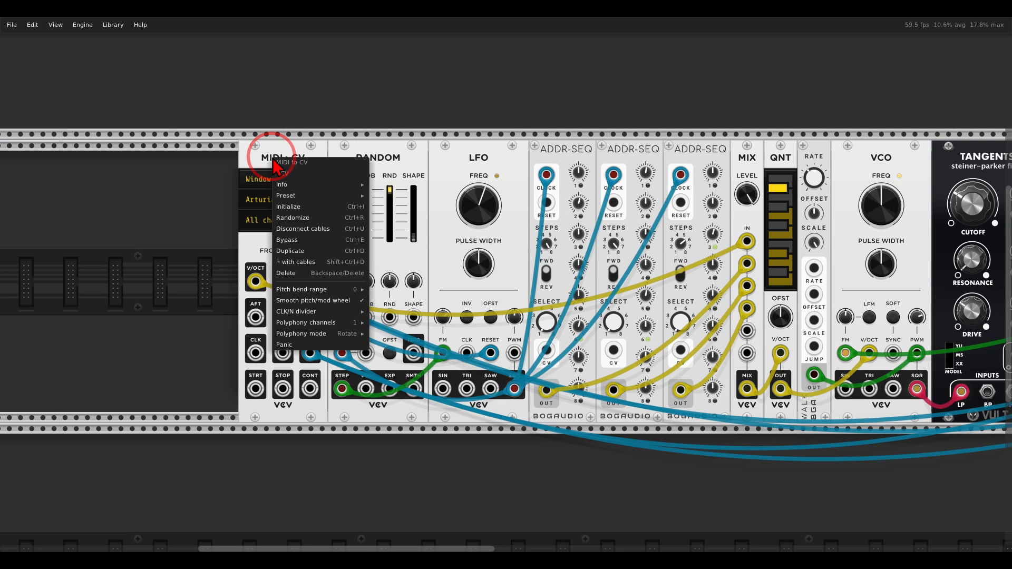
pyautogui.moveTo(313, 300)
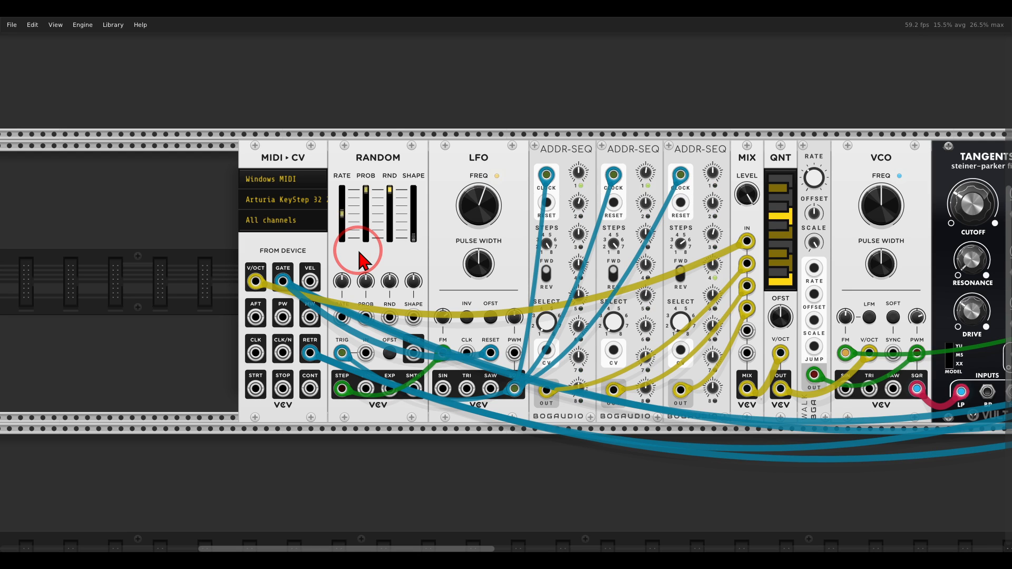
# - Scroll the rack right toward the Tap Dancer delay
pyautogui.hscroll(3)
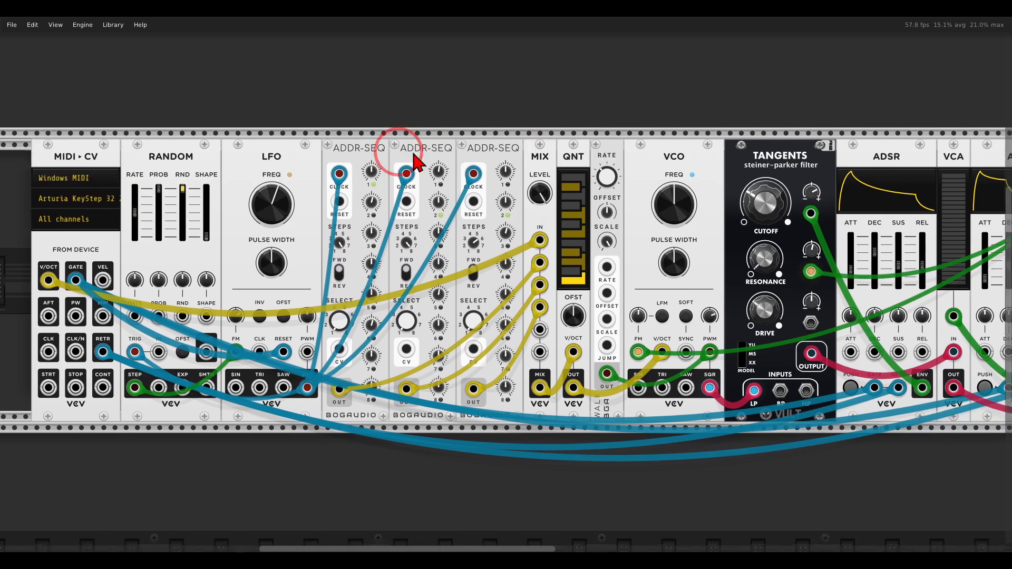
pyautogui.hscroll(3)
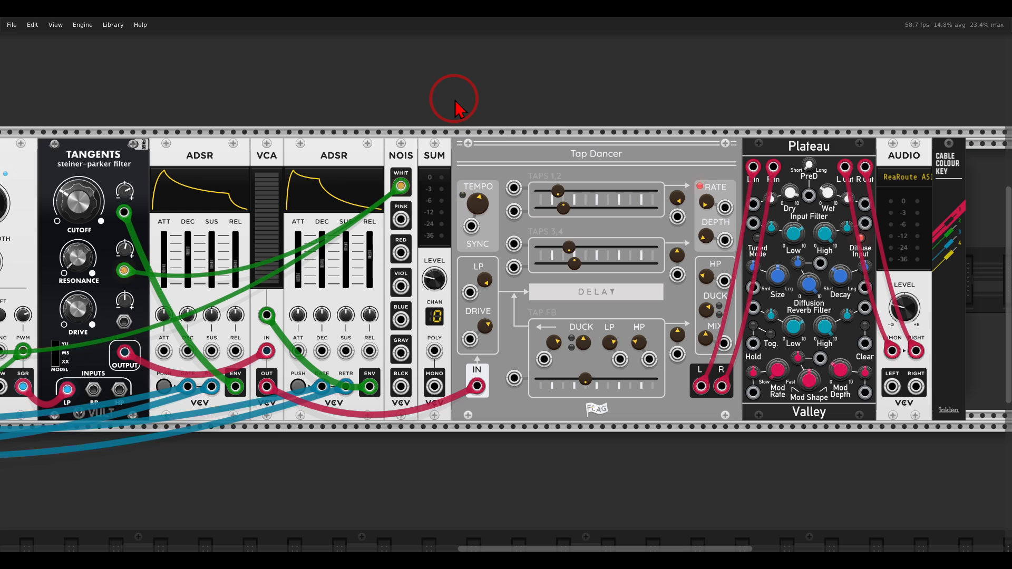
pyautogui.moveTo(448, 259)
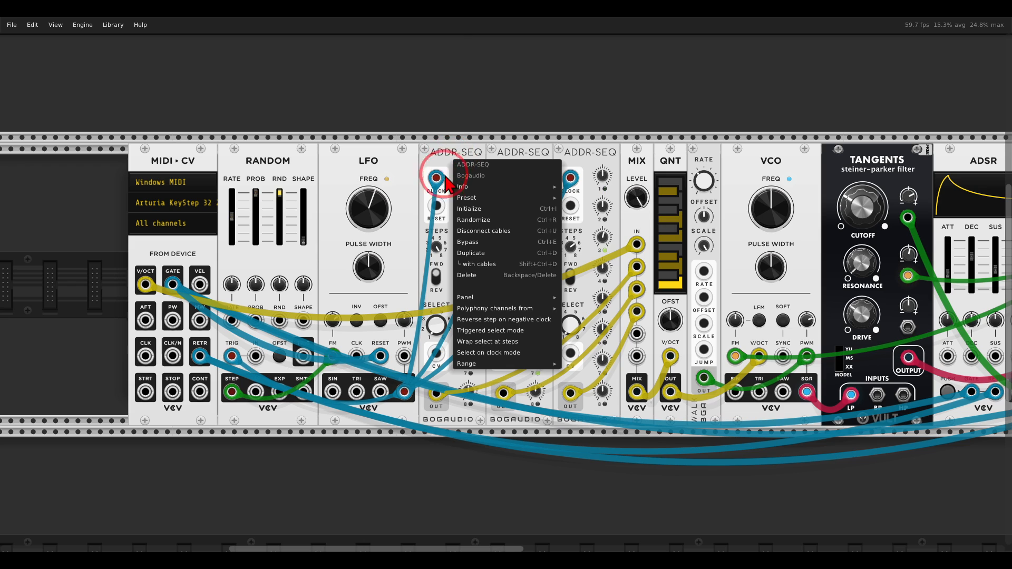
pyautogui.moveTo(494, 308)
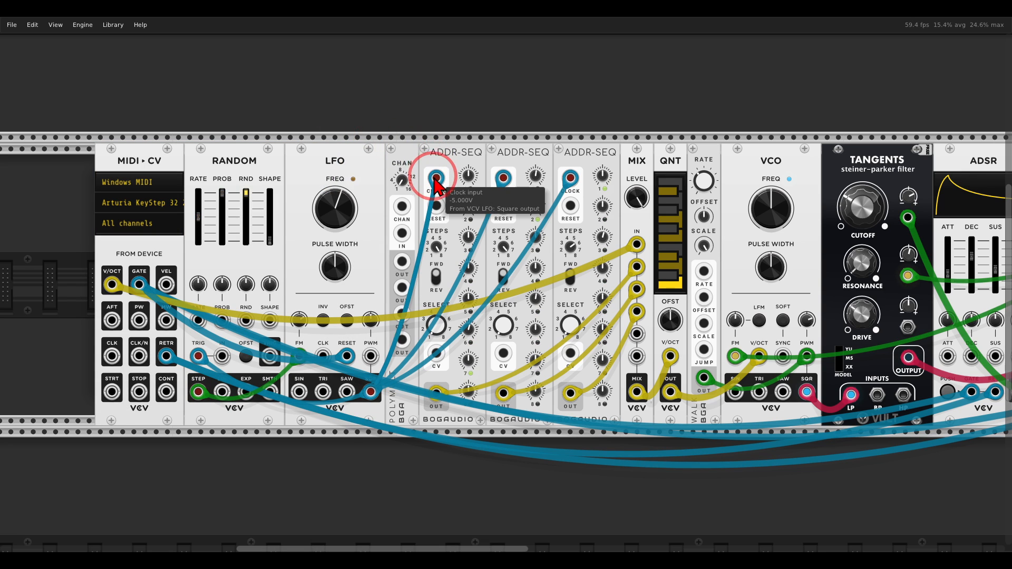
# - Move the LFO clock into PolyMult IN and patch a PolyMult output to a sequencer CLOCK
pyautogui.moveTo(436, 180); pyautogui.dragTo(402, 234)
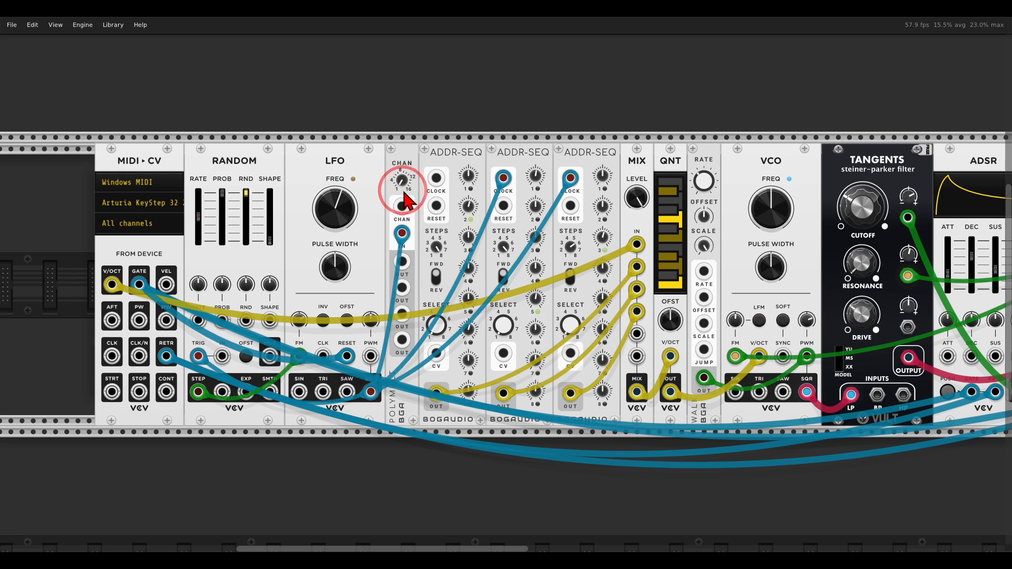
pyautogui.moveTo(404, 168)
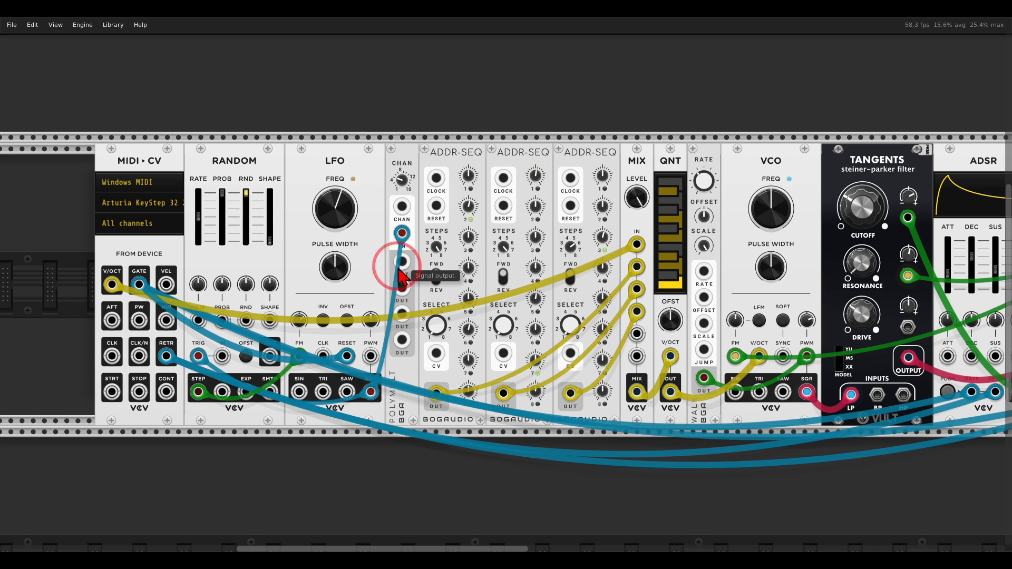
pyautogui.moveTo(401, 265); pyautogui.dragTo(436, 179)
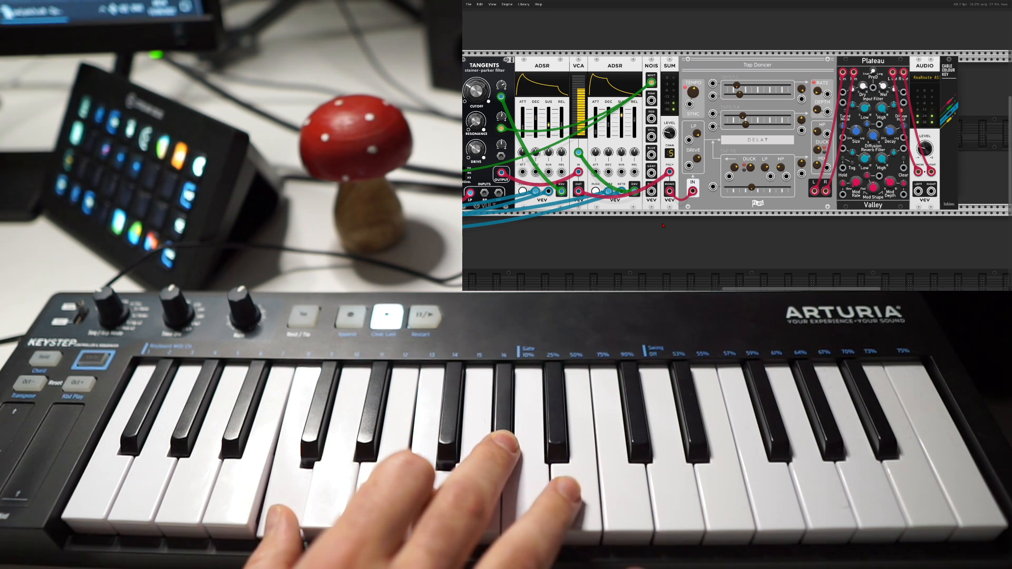
pyautogui.moveTo(503, 439)
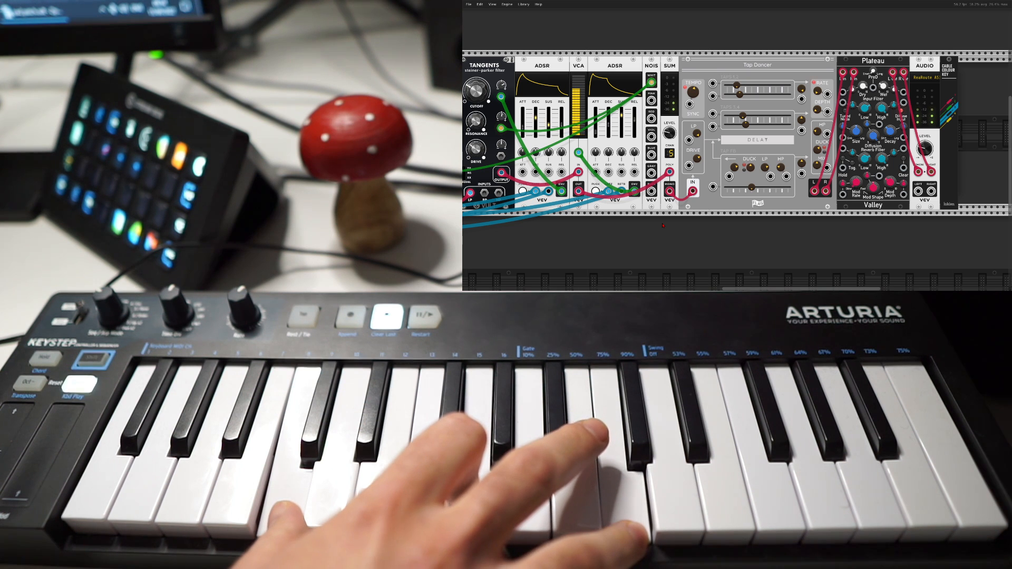